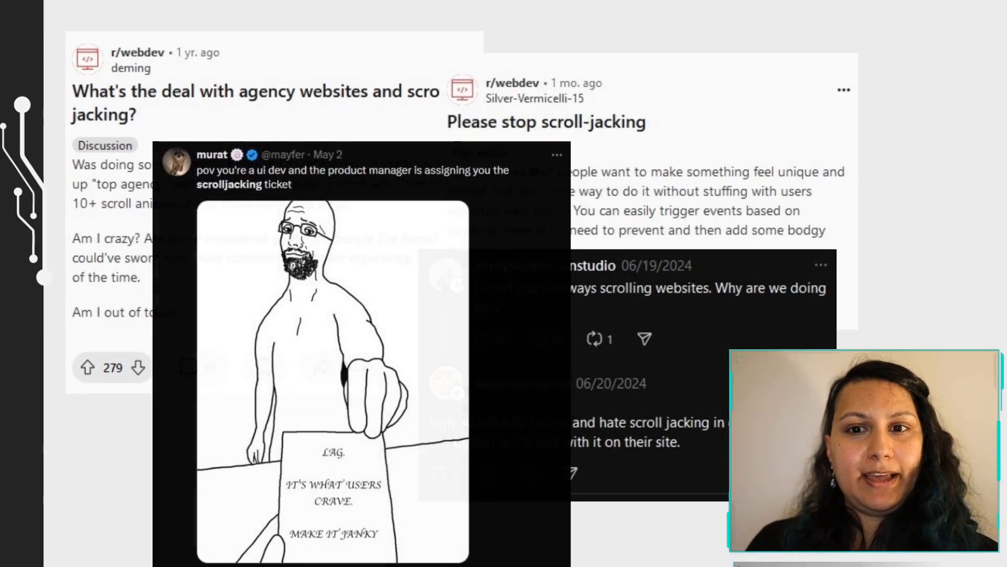
# - Scroll past the scroll-jacking complaints collage to the 'There isn't much on Marking Country yet' slide
pyautogui.scroll(-3)
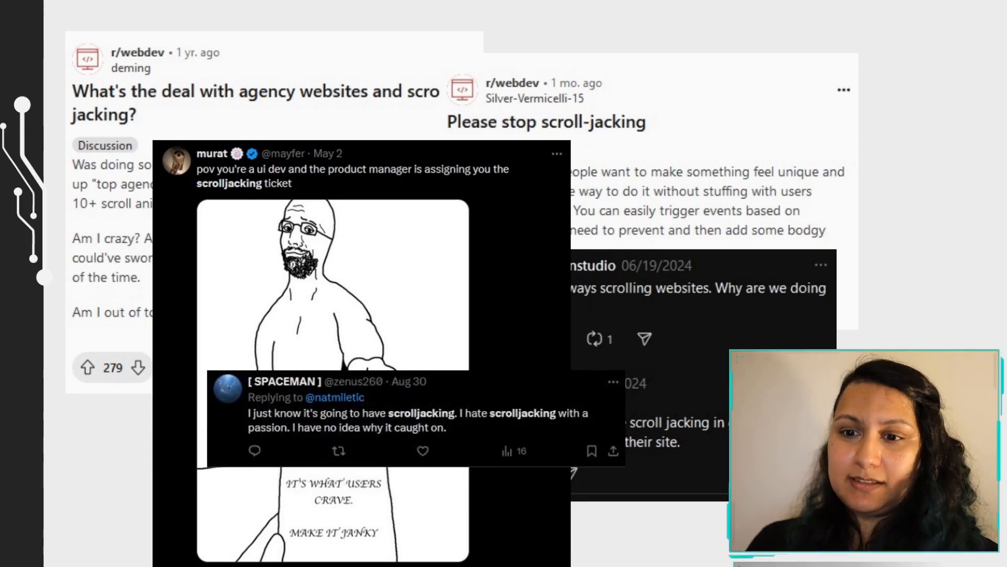
pyautogui.scroll(-3)
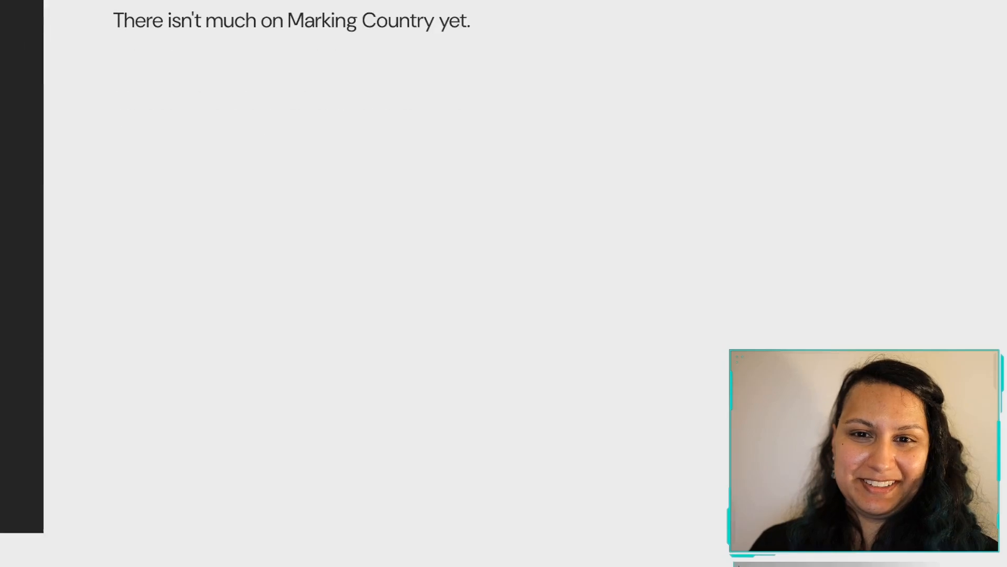
# - Step through the 'Small movement!' and 'Marking Country soft launch' slides to the 2023 divider
pyautogui.press('Right')
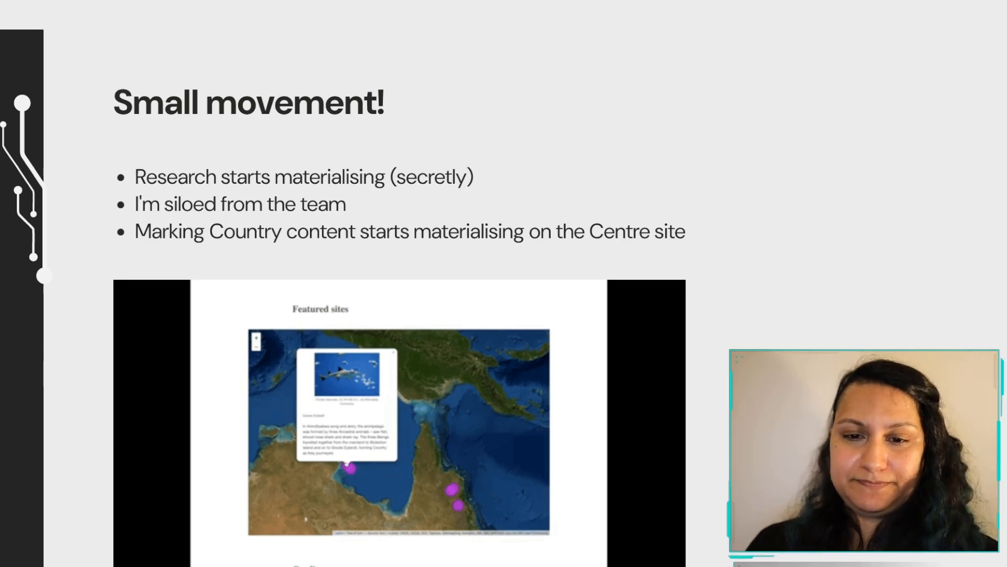
pyautogui.press('right')
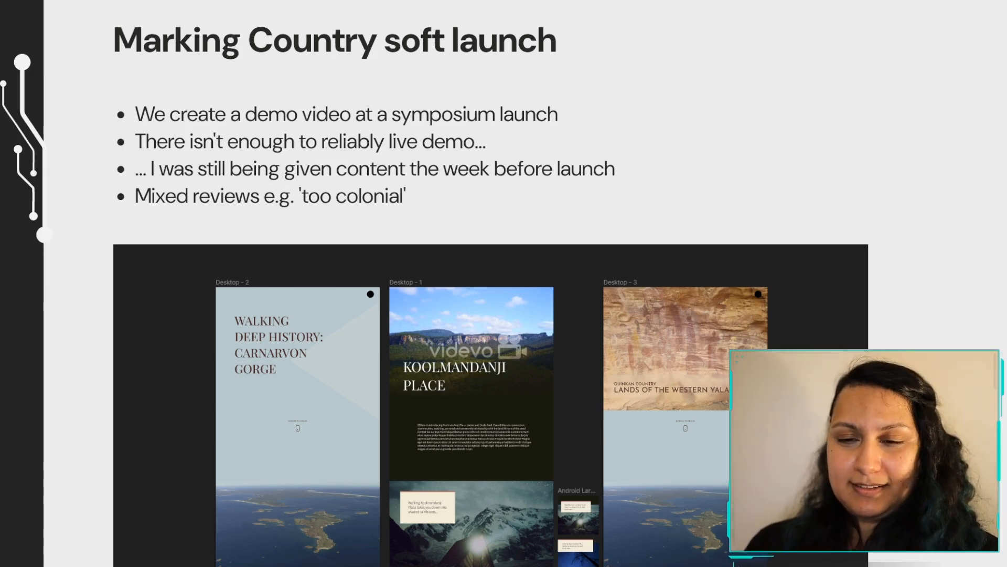
pyautogui.scroll(-3)
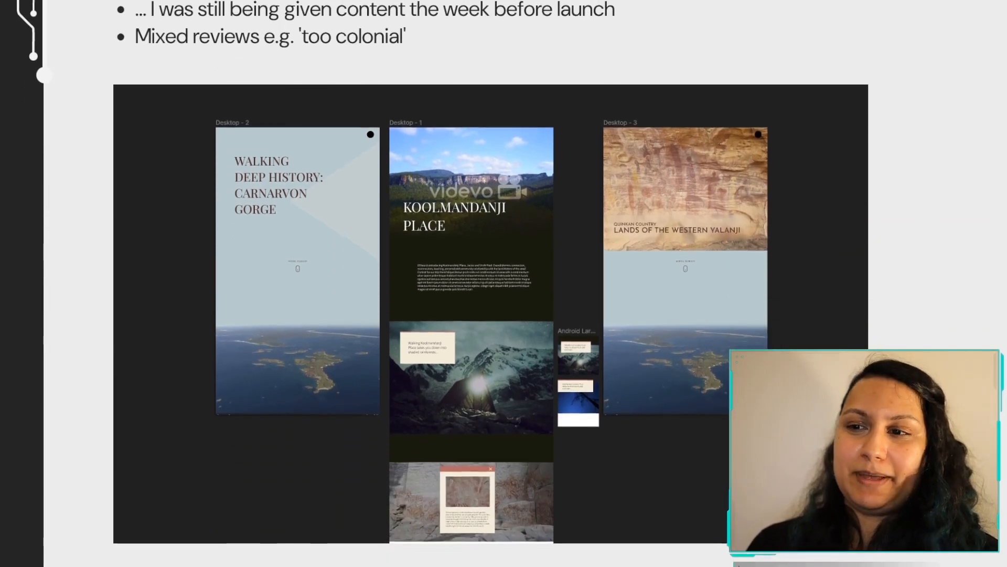
pyautogui.scroll(-3)
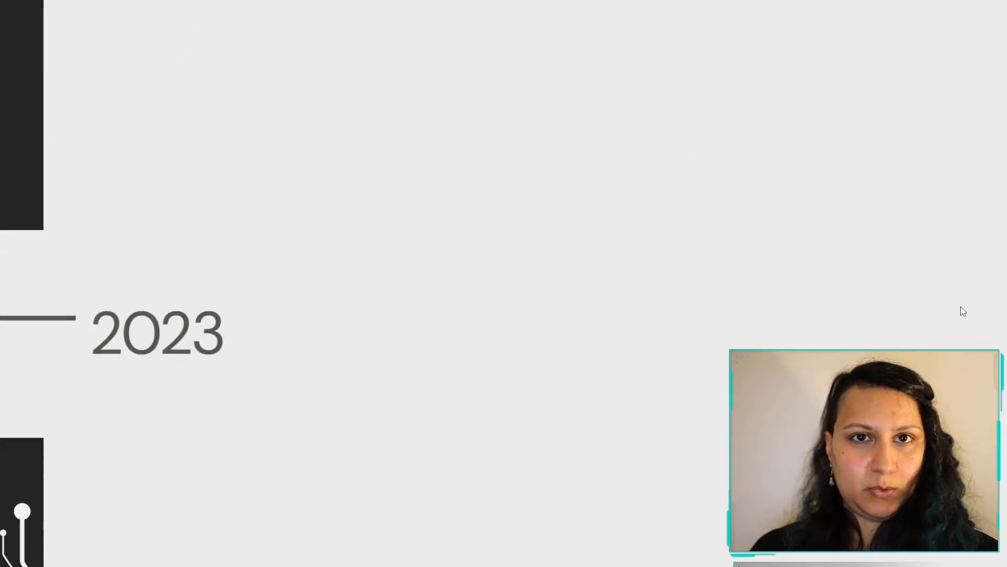
# - Show 'Drastic redesign', reveal all 'Launched!' bullets, and advance to the launch event photo
pyautogui.press('Right')
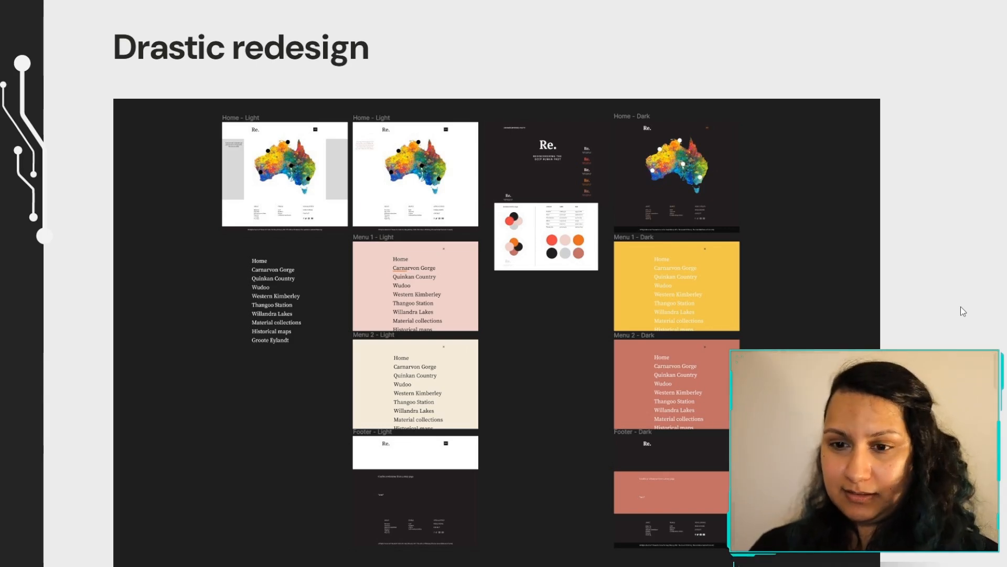
pyautogui.scroll(-3)
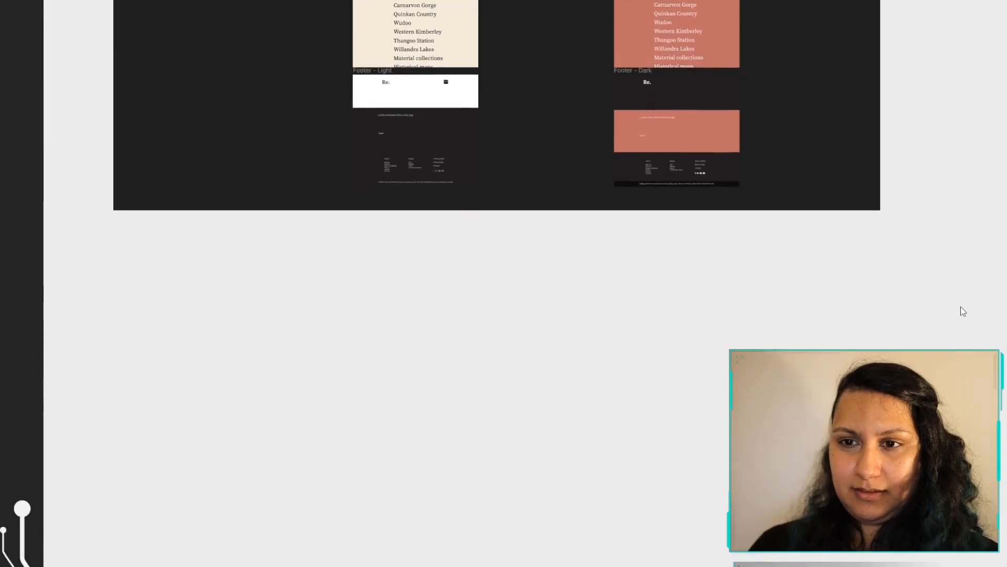
pyautogui.scroll(-3)
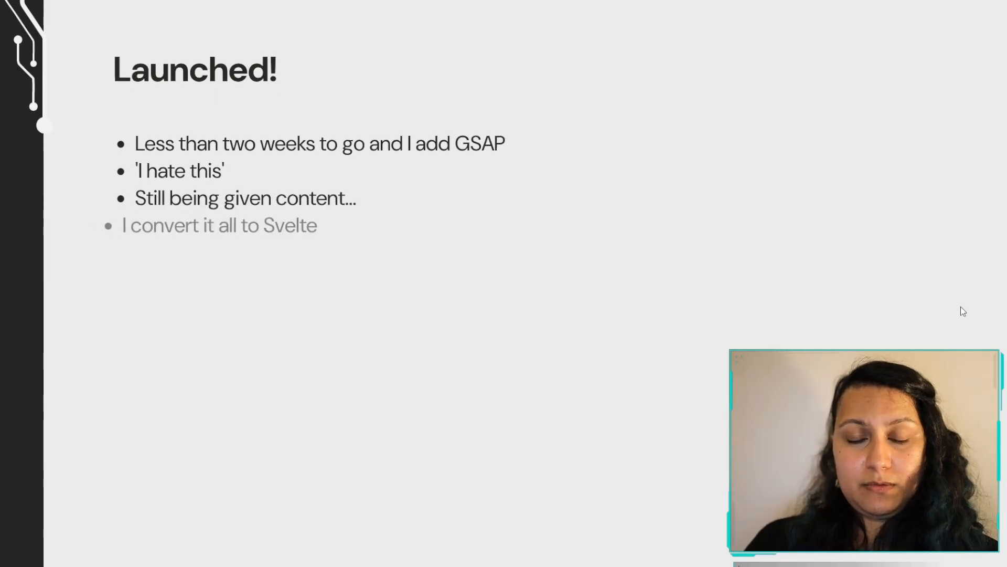
pyautogui.press('Right')
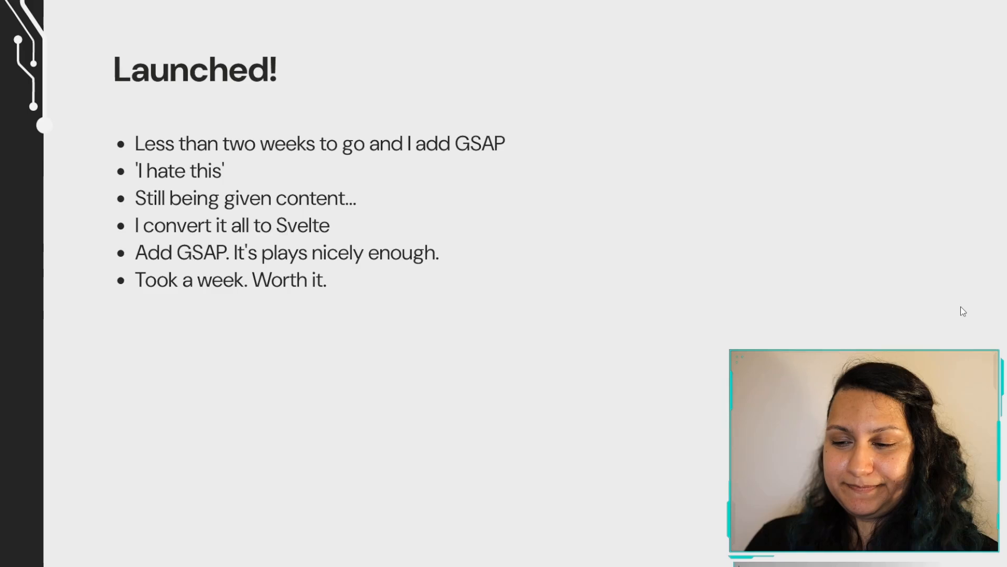
pyautogui.press('right')
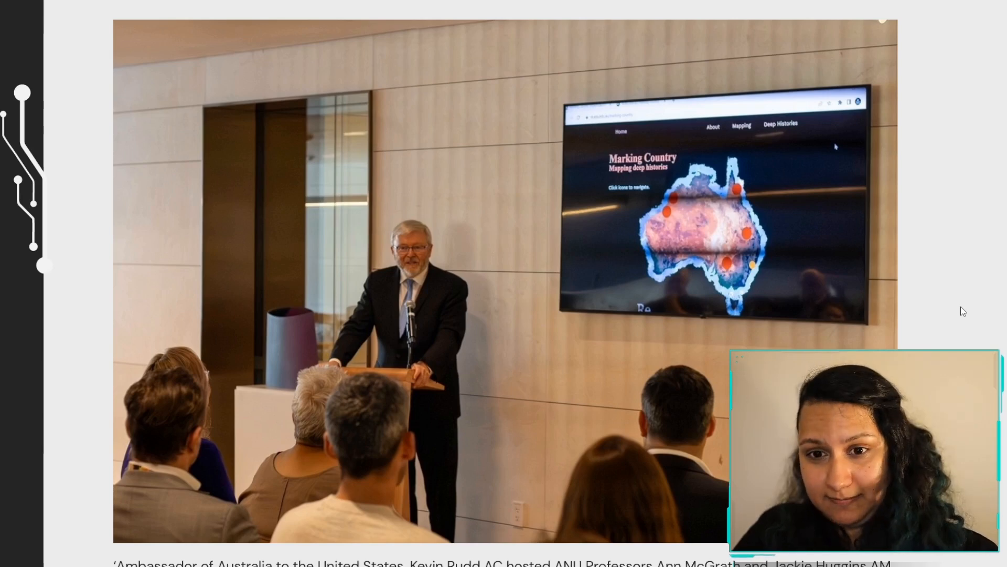
# - Advance past the Refs/Binds and GSAP code comparisons to the Conditionals slide
pyautogui.scroll(-3)
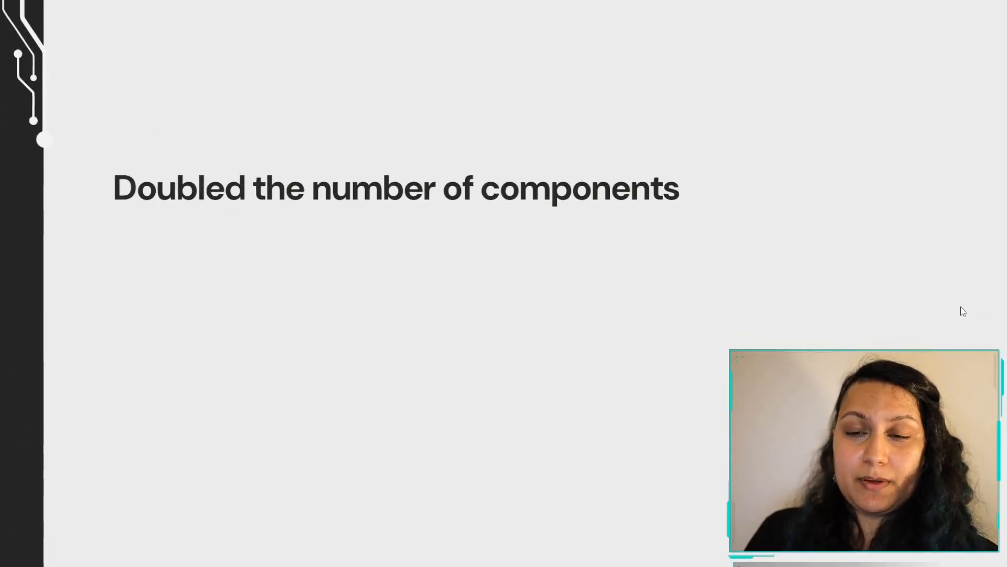
pyautogui.press('Right')
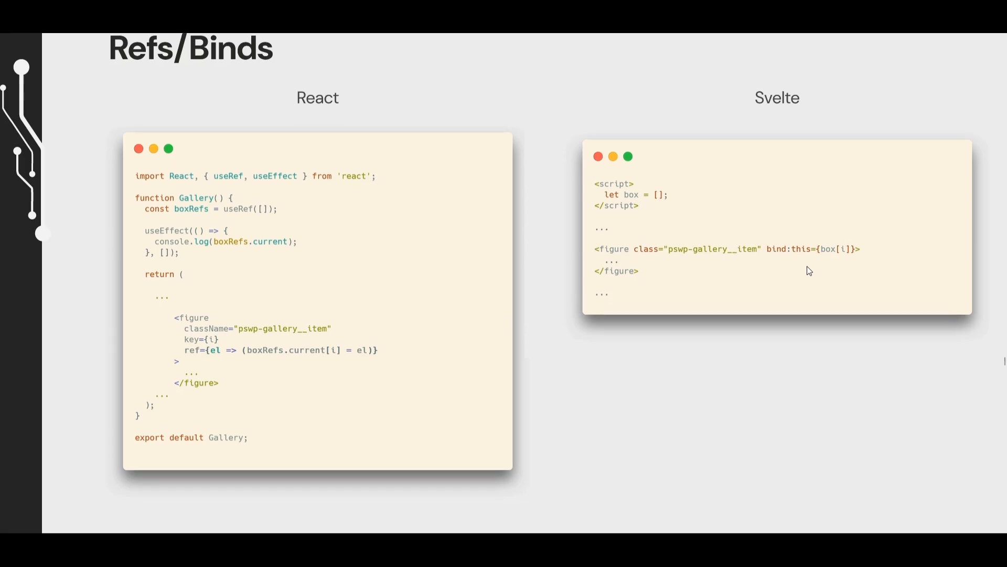
pyautogui.press('right')
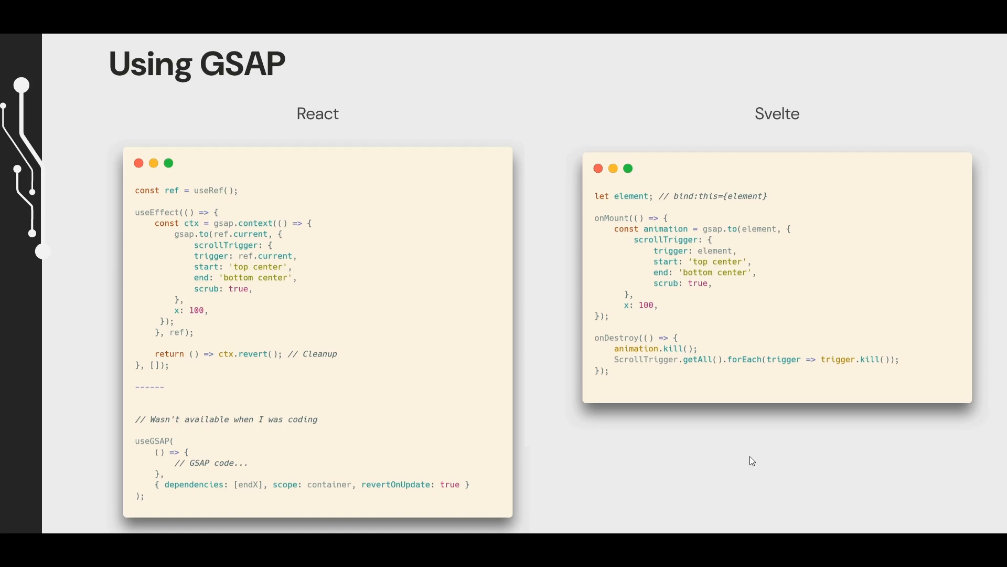
pyautogui.moveTo(716, 341)
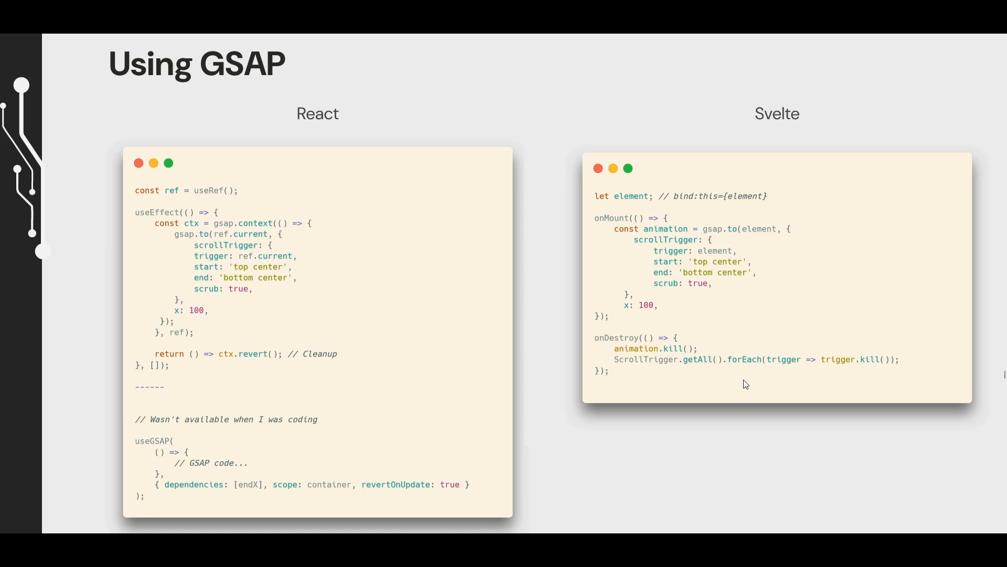
pyautogui.scroll(-3)
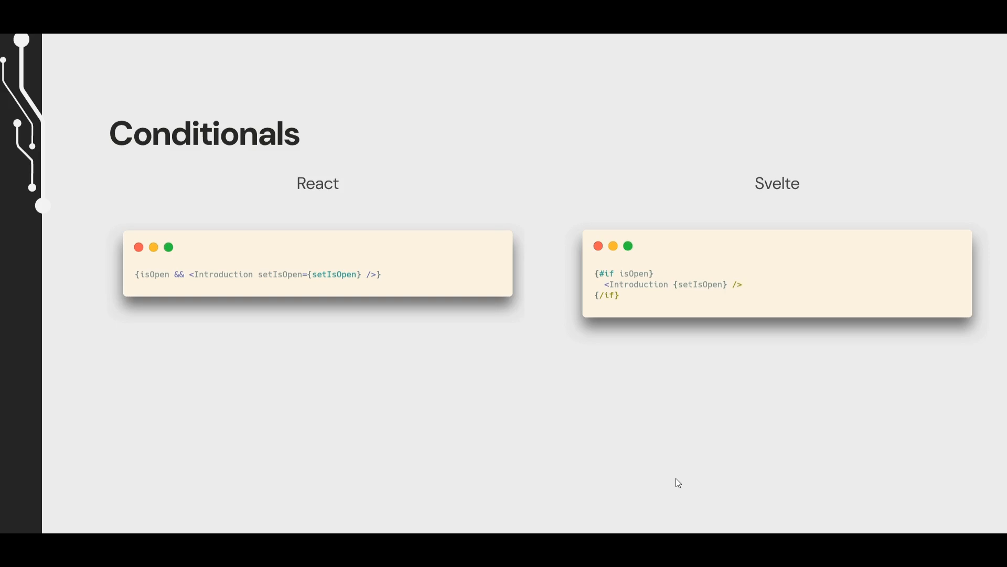
# - Advance through Pages and Routes to the React Context vs Svelte Store slide
pyautogui.press('Right')
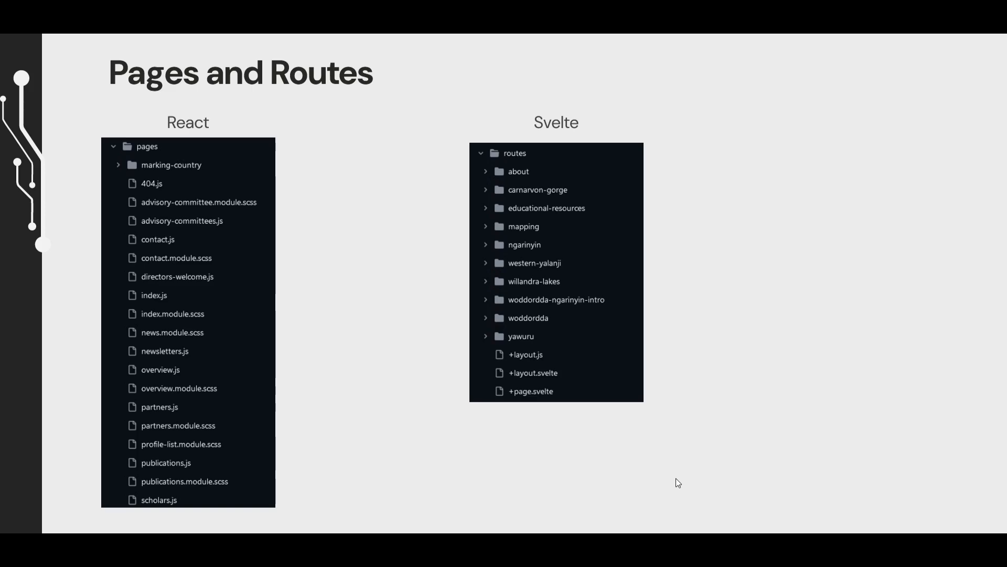
pyautogui.press('Right')
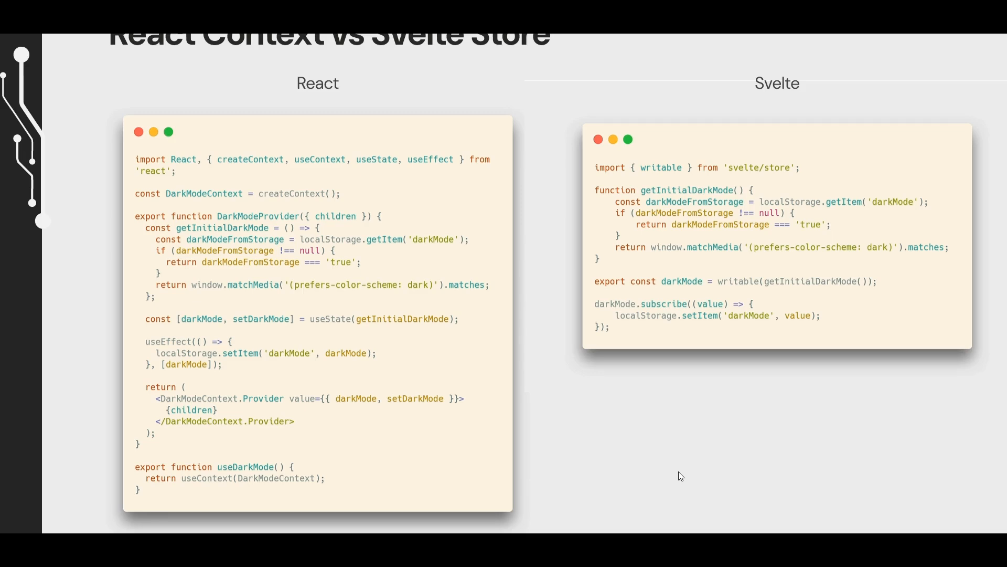
# - Advance to the slide with the scroller component's script and each-block markup panels
pyautogui.press('right')
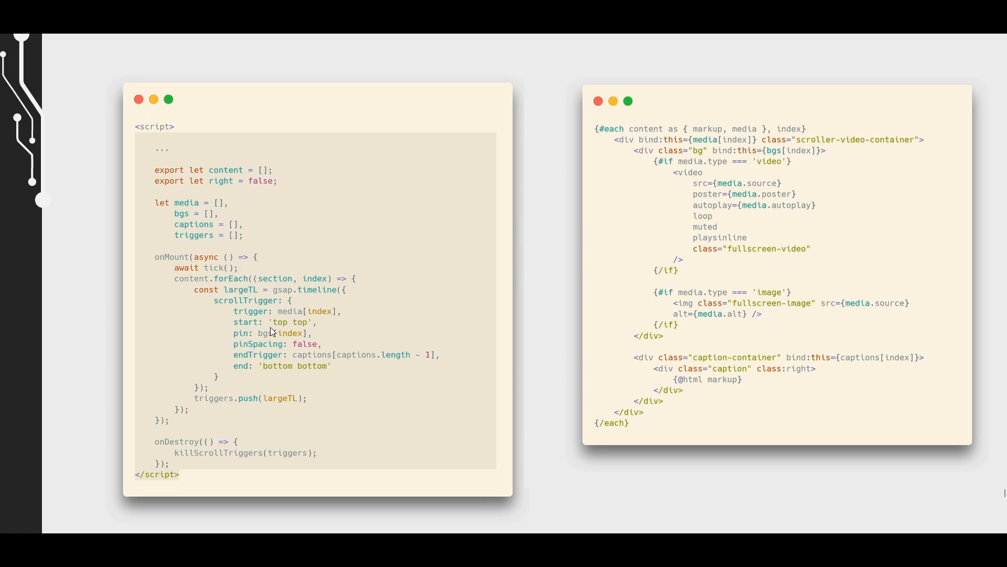
pyautogui.moveTo(746, 260)
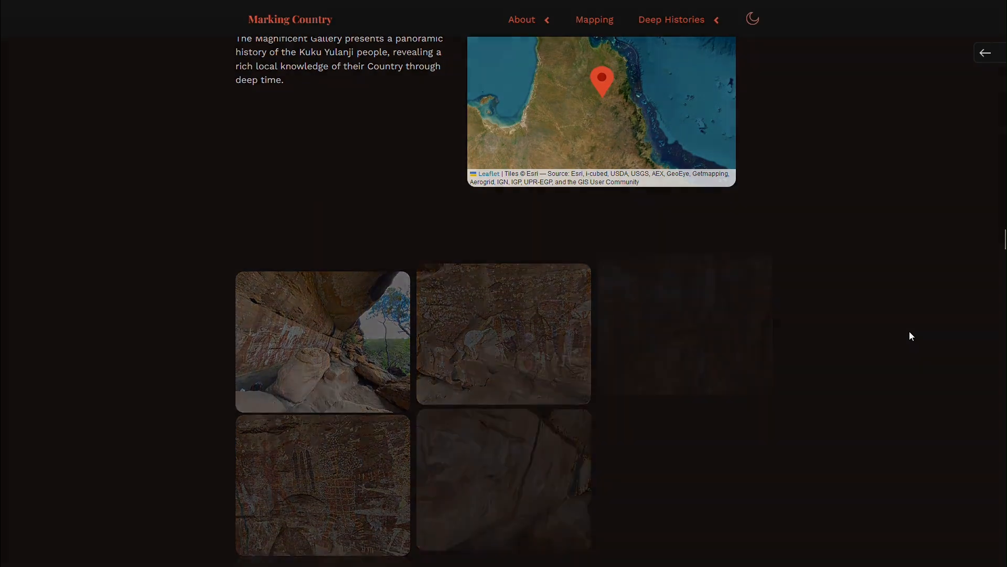
# - Scroll the Marking Country story pages and show another contributor's citation text
pyautogui.scroll(-3)
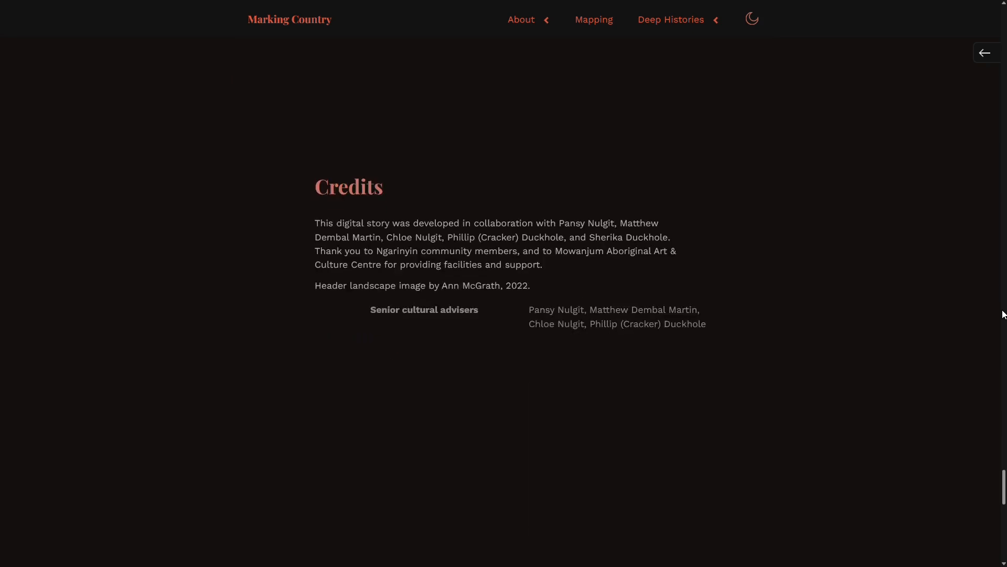
pyautogui.scroll(-3)
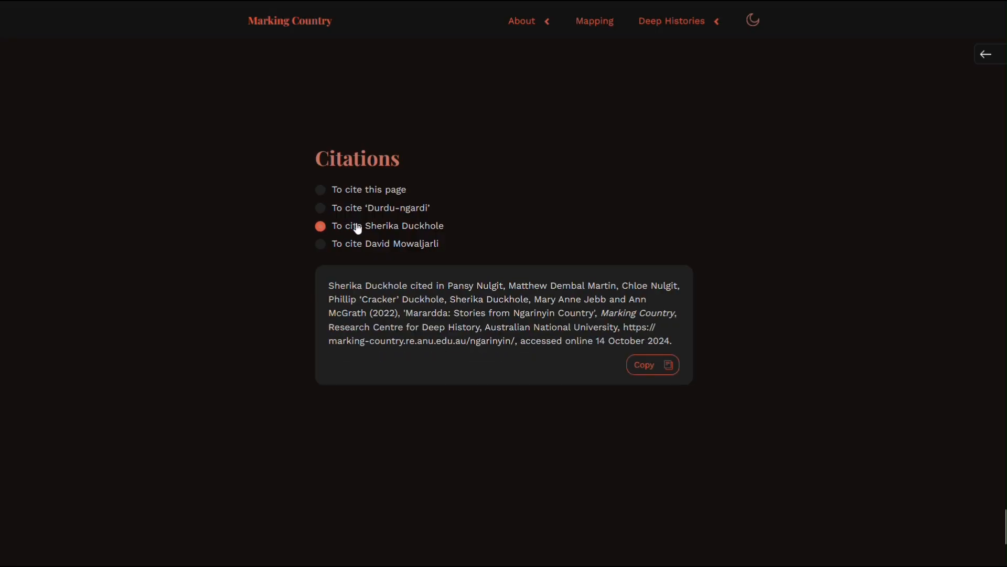
pyautogui.click(985, 53)
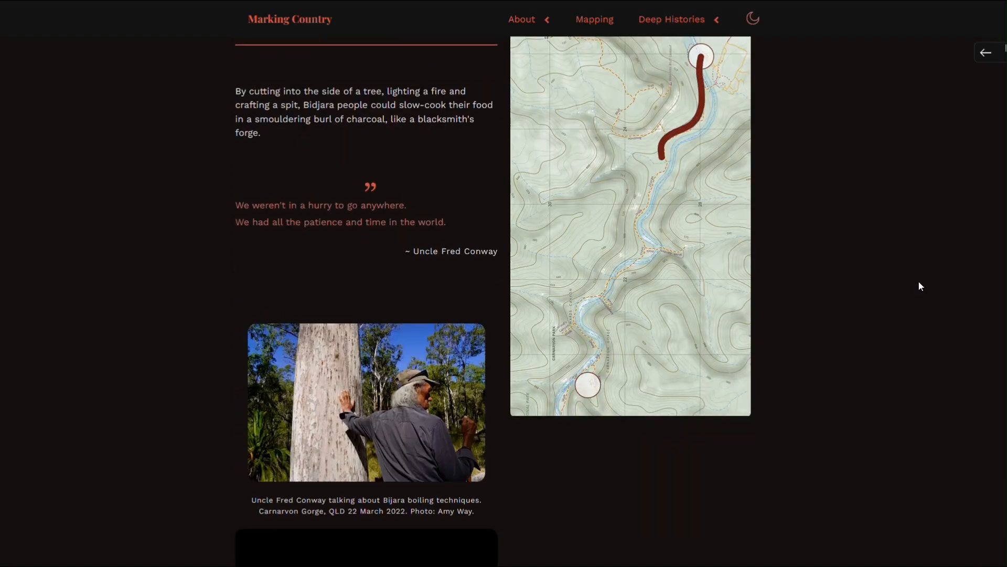
# - Open the kangaroo figure info on the map, then return to the slides for 'Thank you!'
pyautogui.scroll(-3)
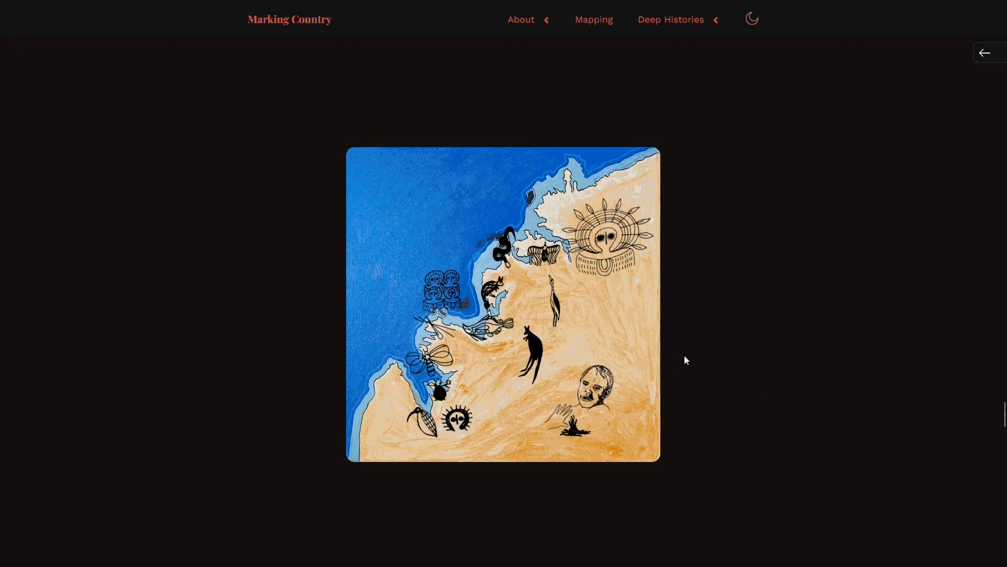
pyautogui.click(530, 350)
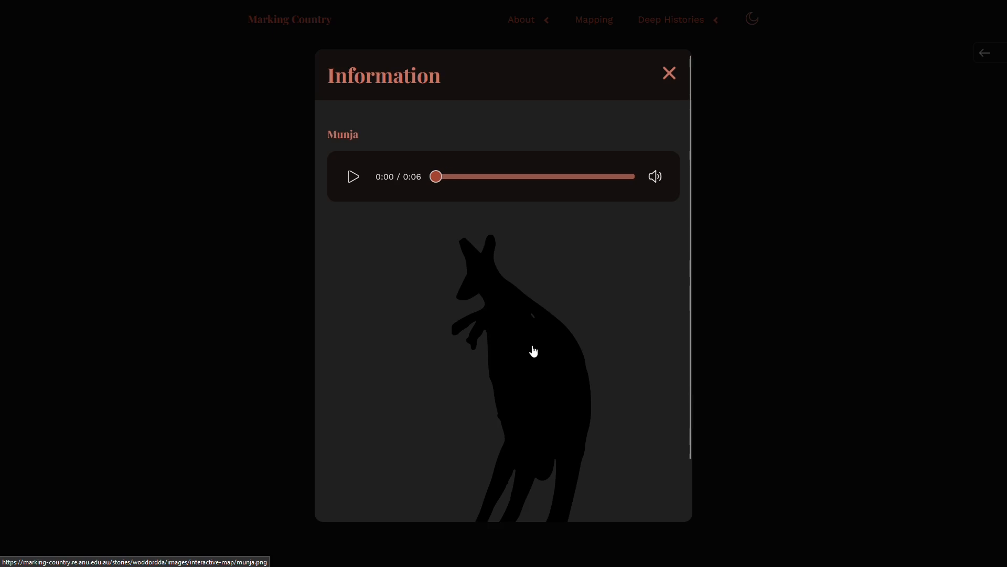
pyautogui.click(668, 73)
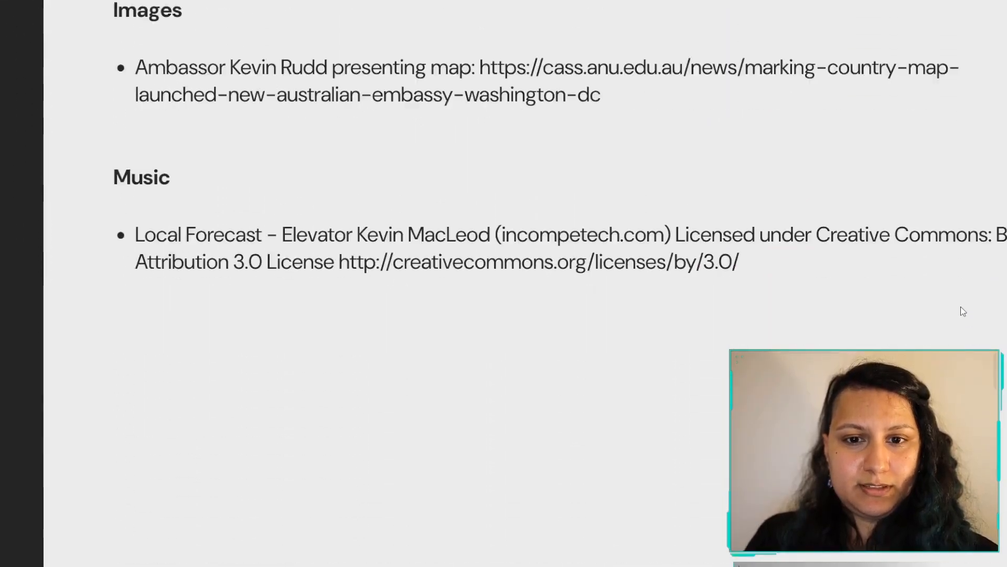
pyautogui.press('Right')
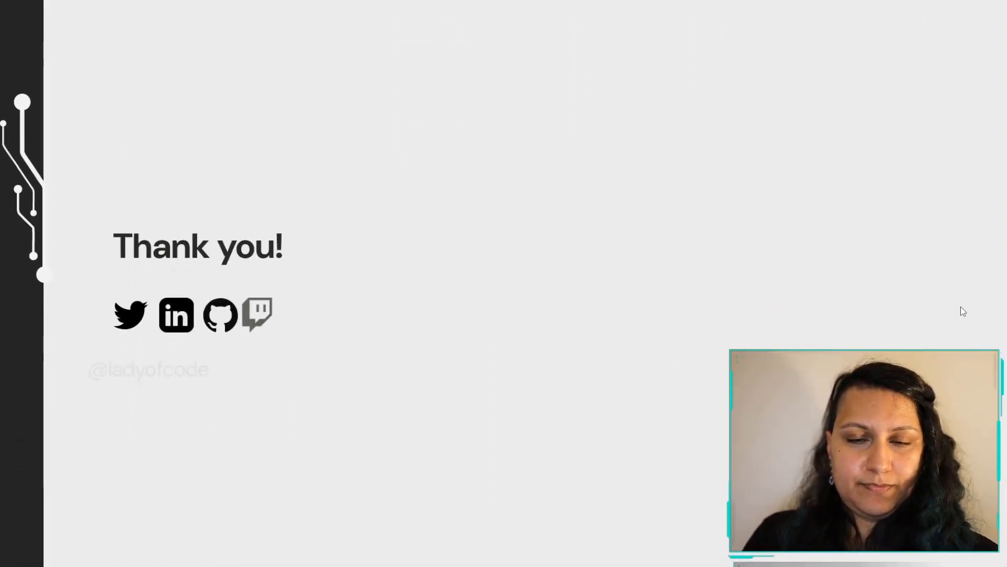